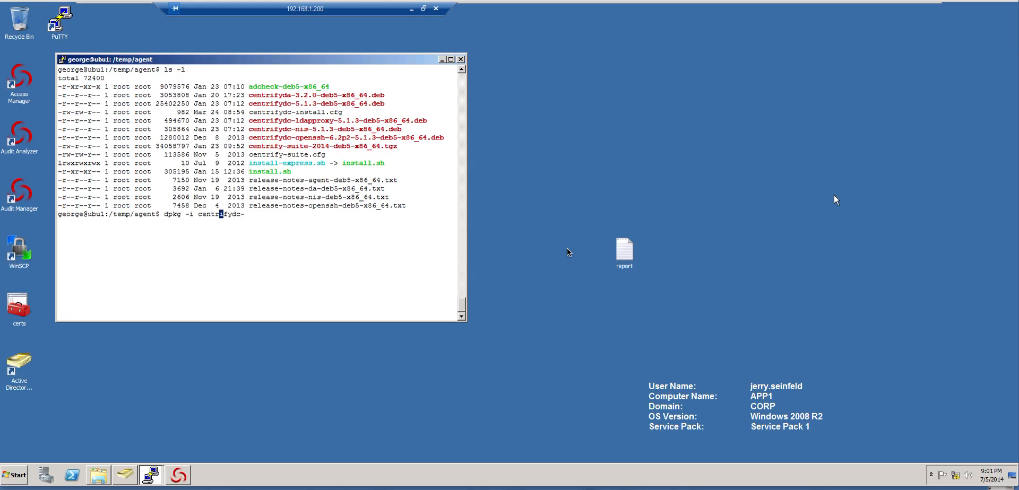
mouse_move(511, 249)
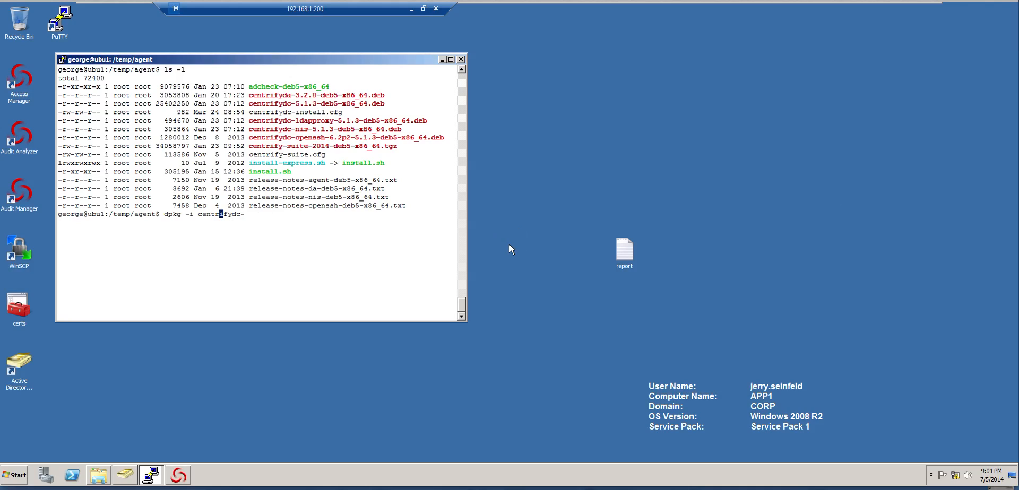
mouse_move(327, 240)
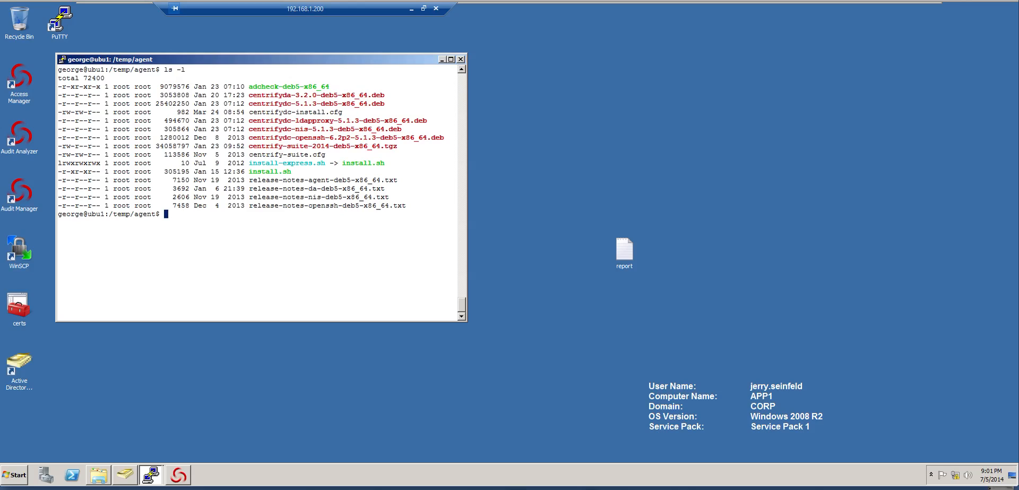
Step: Run dpkg -i centrifydc-ldapproxy-5.1.3-deb5-x86_64.deb, retrying with dzdo after the superuser error
type("dpkg -i")
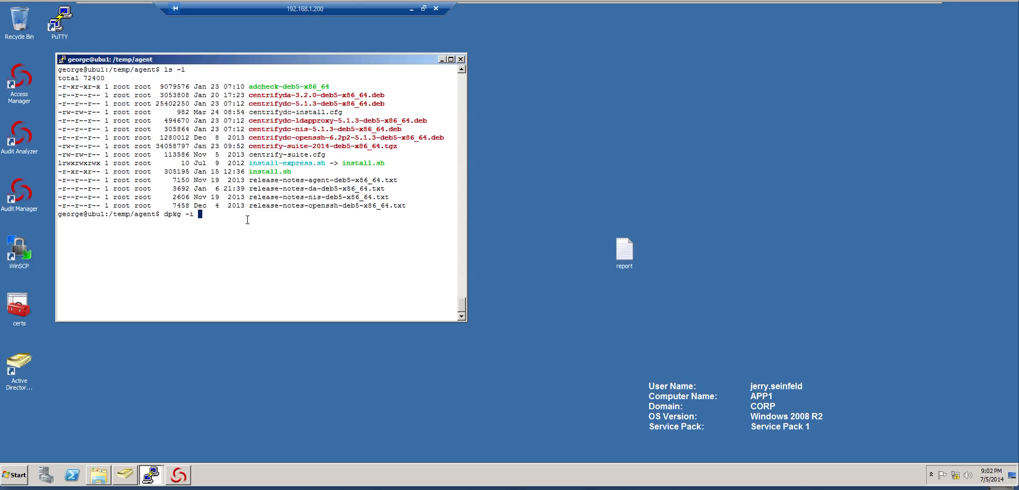
type("centrifydc-ldapproxy-5.1.3-deb5-x86_64.deb")
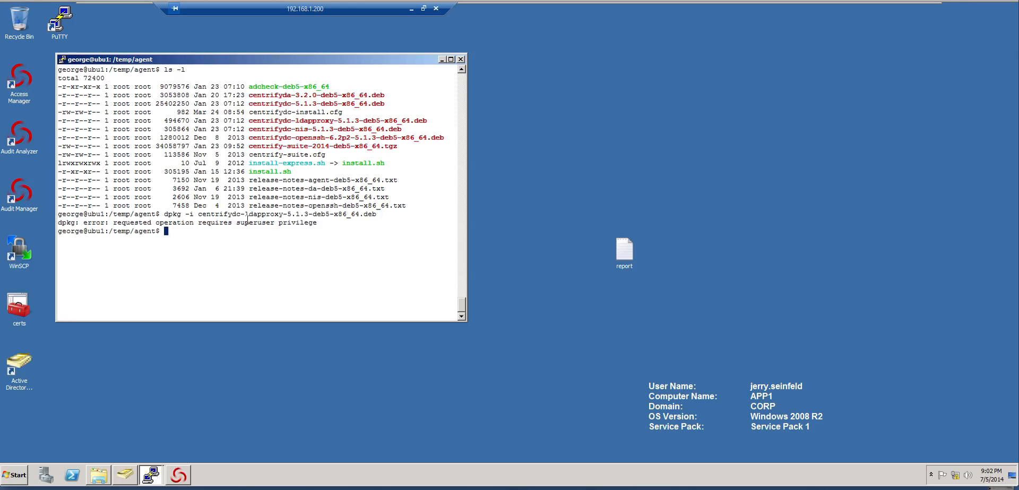
type("dpkg -i centrifydc-ldapproxy-5.1.3-deb5-x86_64.deb")
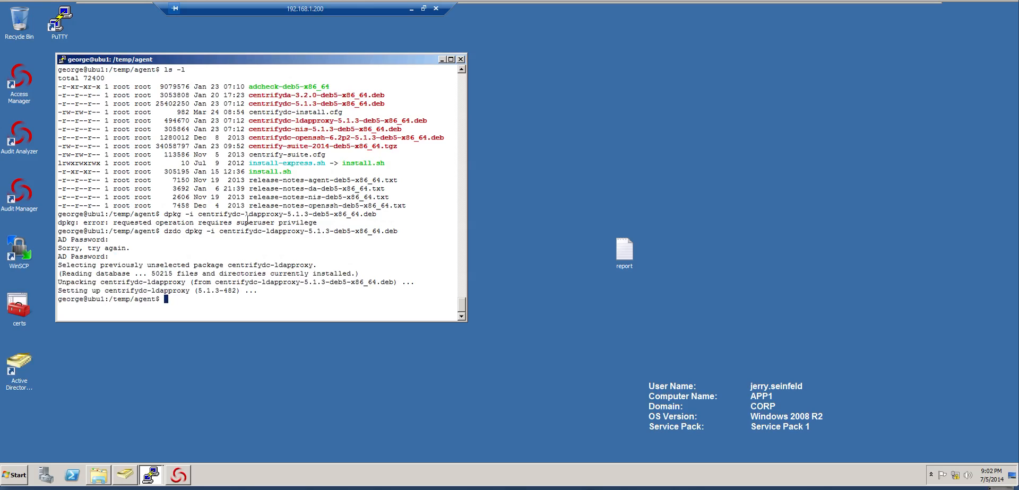
Step: Clear the terminal and list /usr/share/centrifydc/libexec/, showing slapd, openldap and adinfo
type("clea")
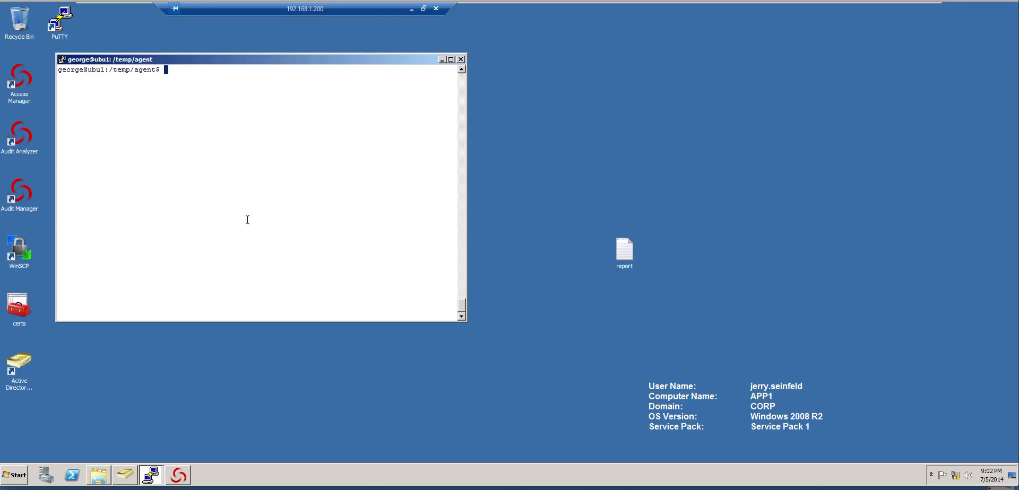
type("/usr/sh")
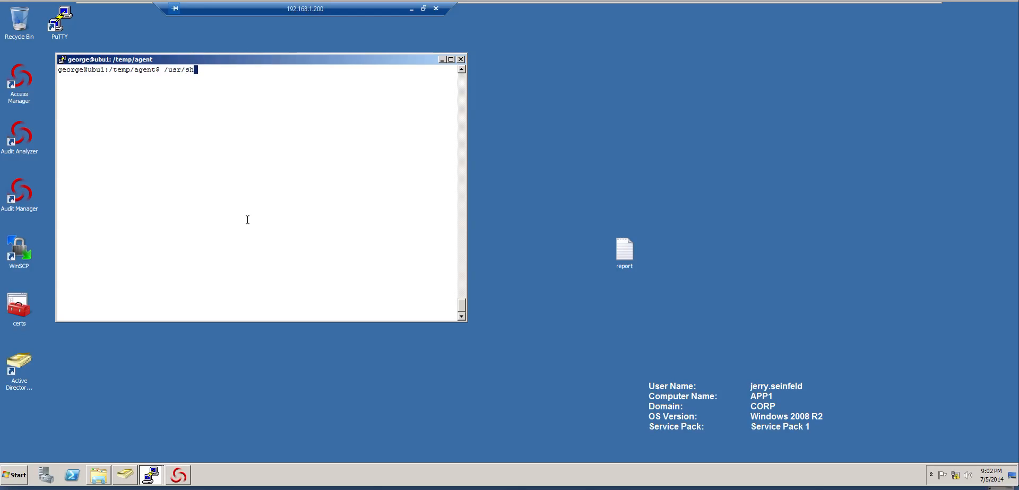
type("are/")
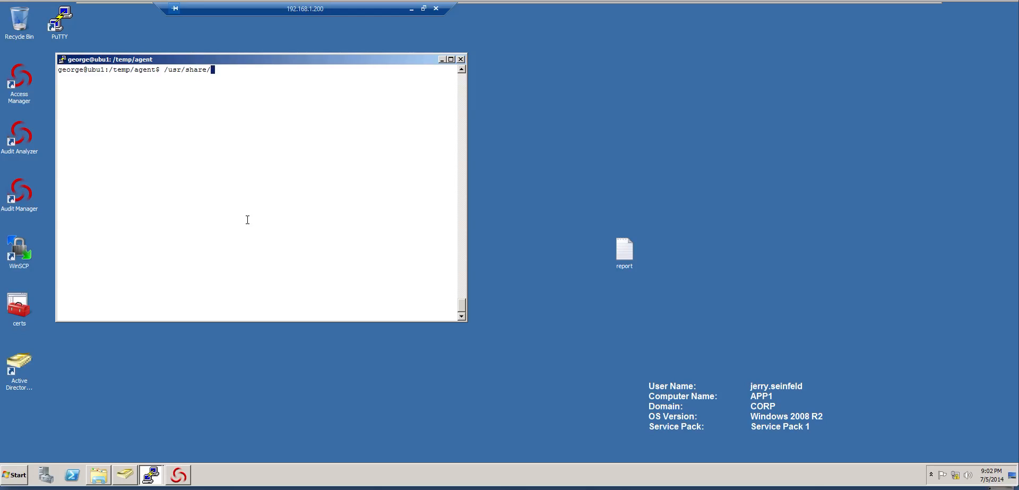
type("centrifydc/")
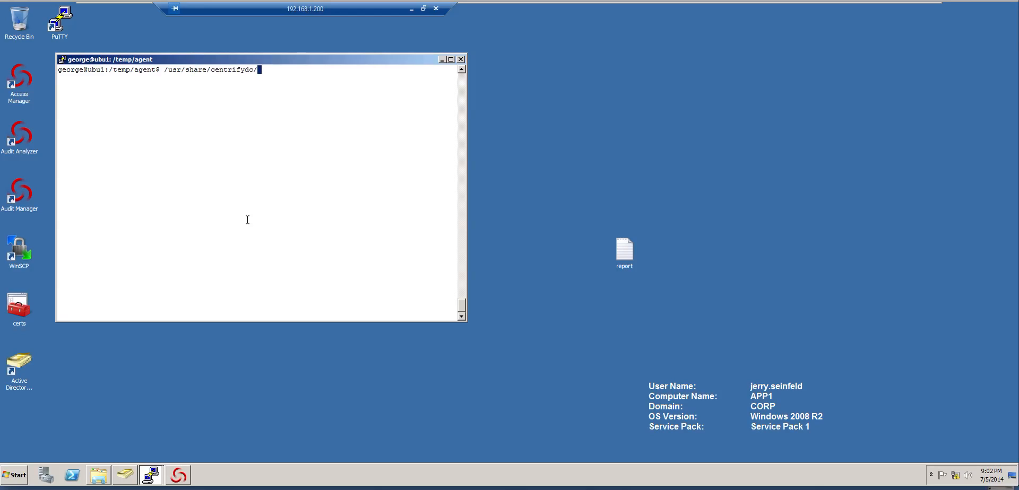
type("libexec")
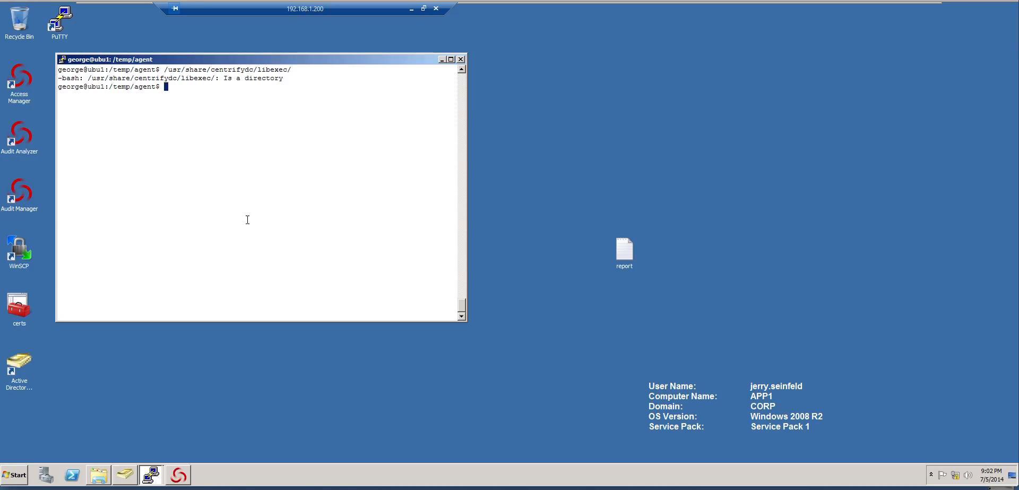
type("/usr/share/centrifydc/libexec/")
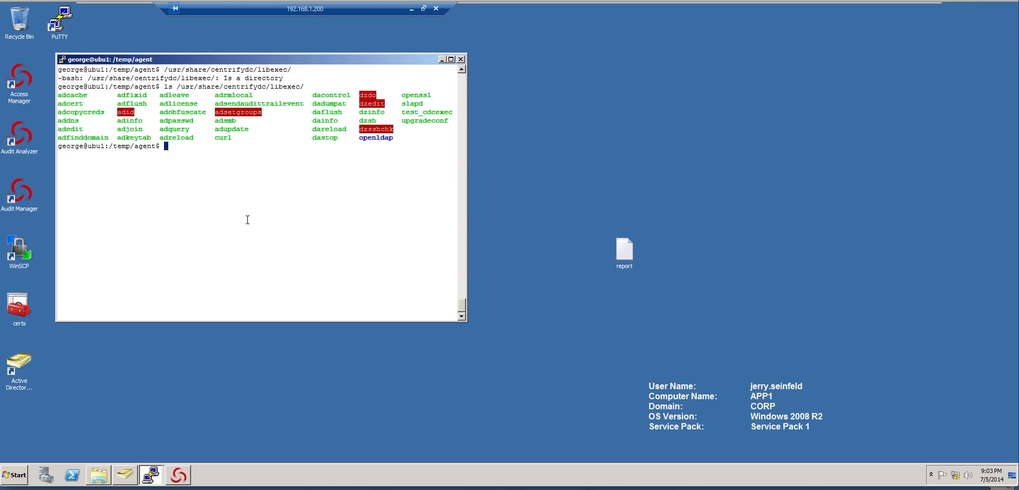
Step: List /etc/centrifydc/openldap/ showing ldap.conf, slapd.conf and schema, then begin a dzdo vi command on it
type("ls /usr/share/centrifydc/libexec/")
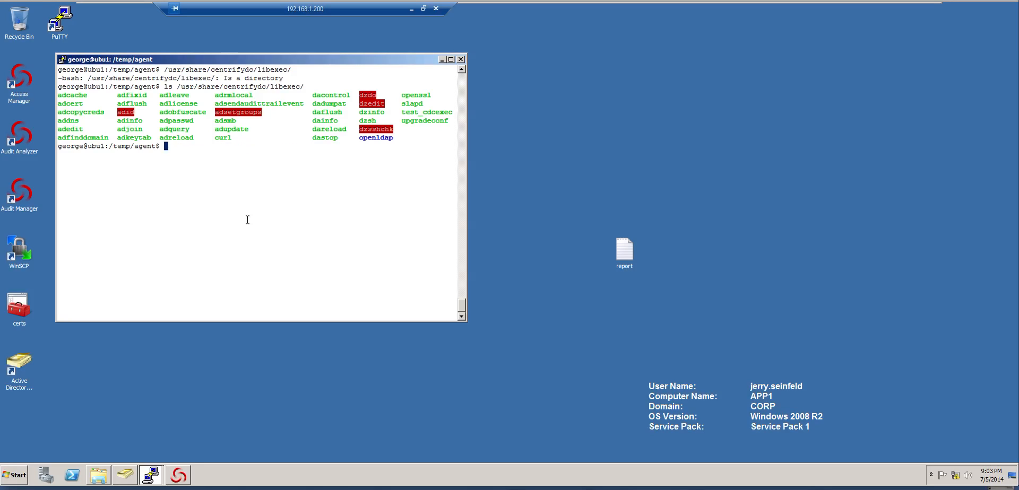
type("ls /")
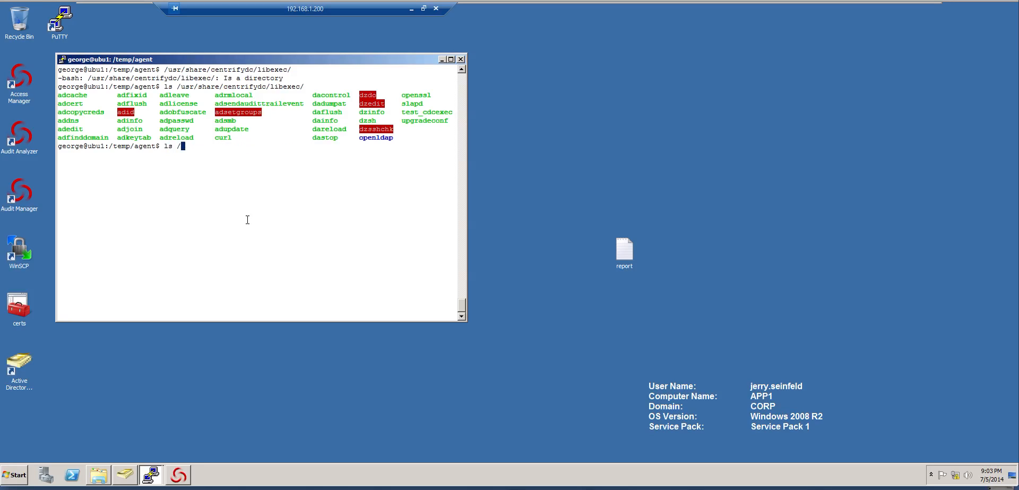
type("etc/c")
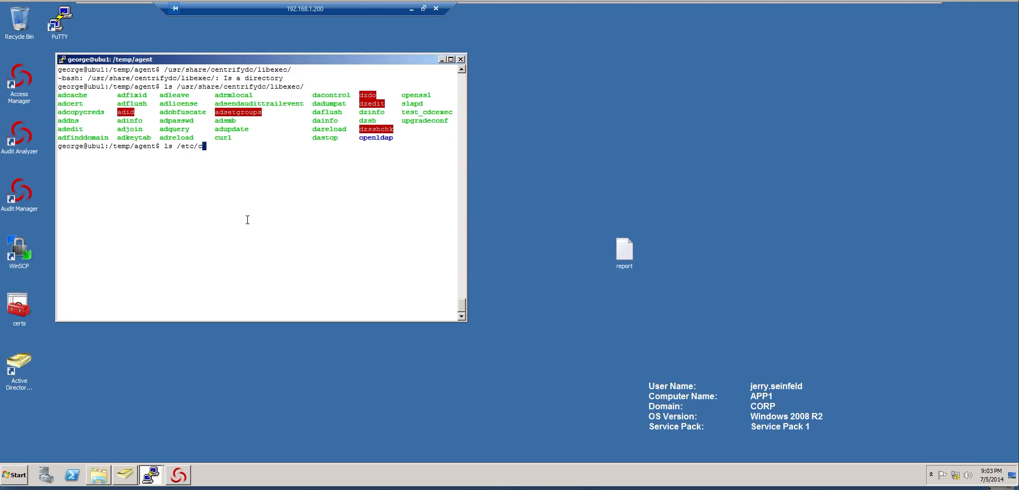
type("entrifydc/")
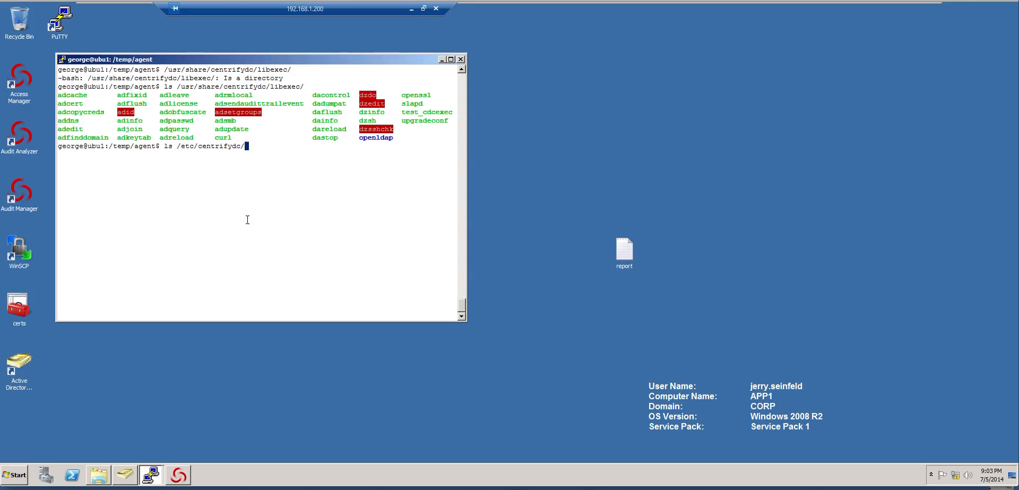
type("openldap/")
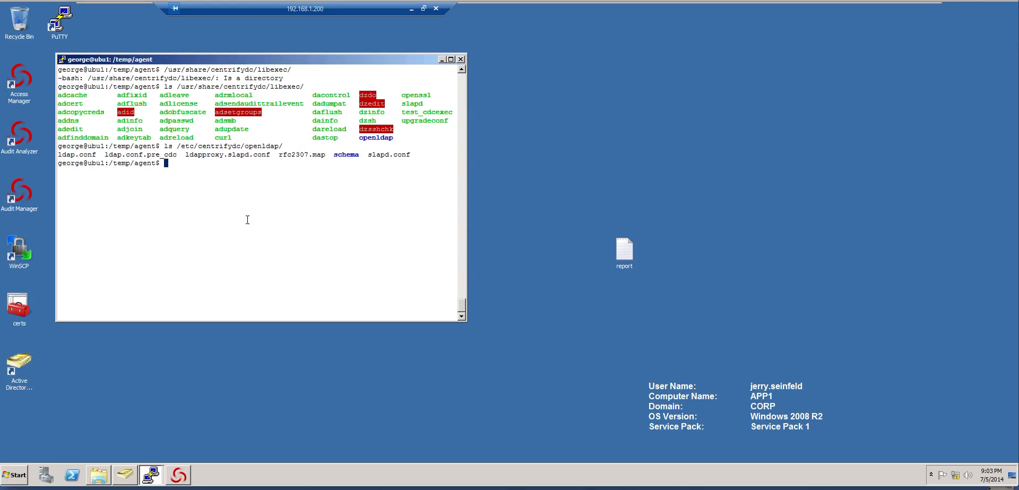
type("vi")
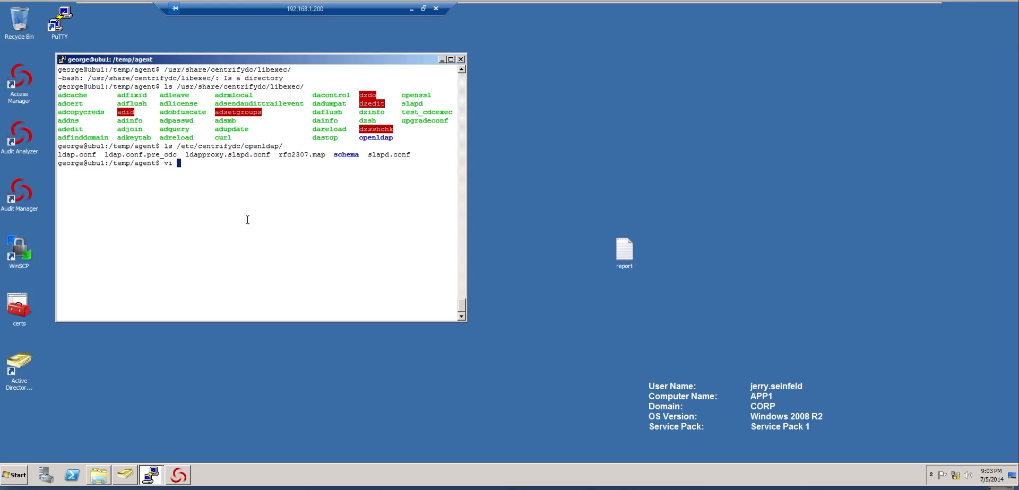
type("ls /etc/centrifydc/openldap/")
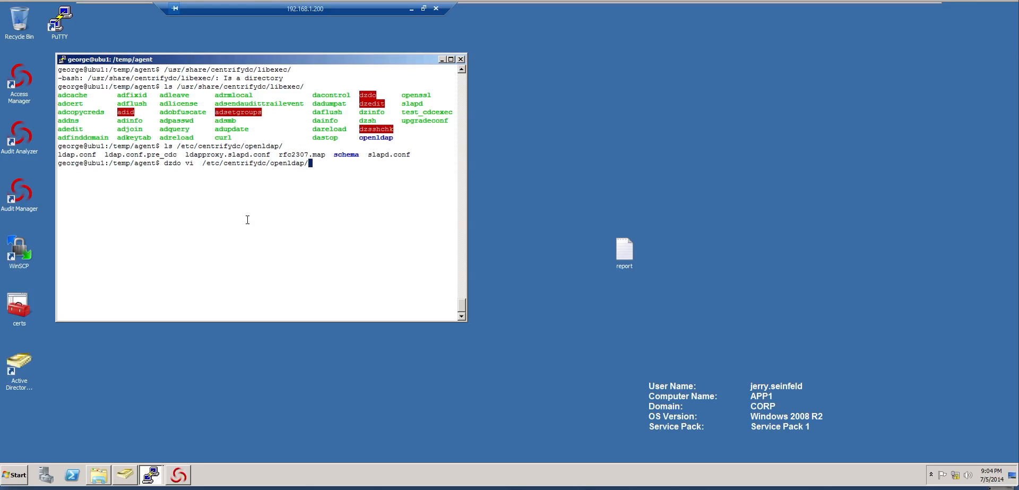
type("re")
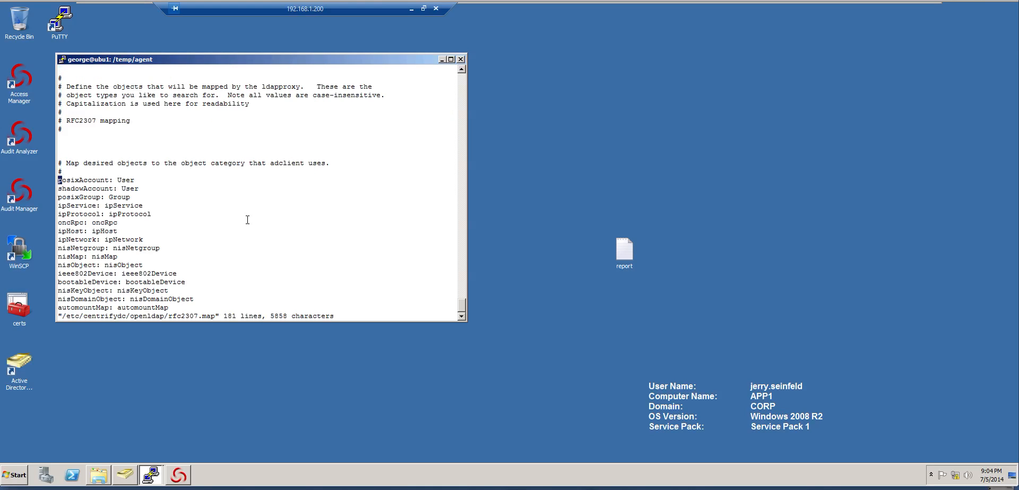
scroll("down", 3)
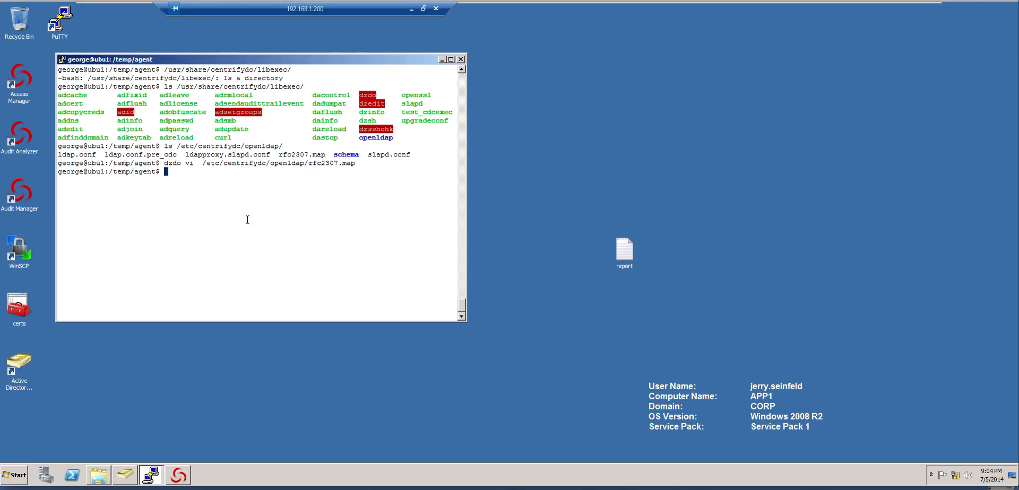
Step: Compose dzdo ./slapd -f /etc/centrifydc/openldap/ldapproxy.slapd.conf from the libexec directory
type("ls /etc/centrifydc/openldap/")
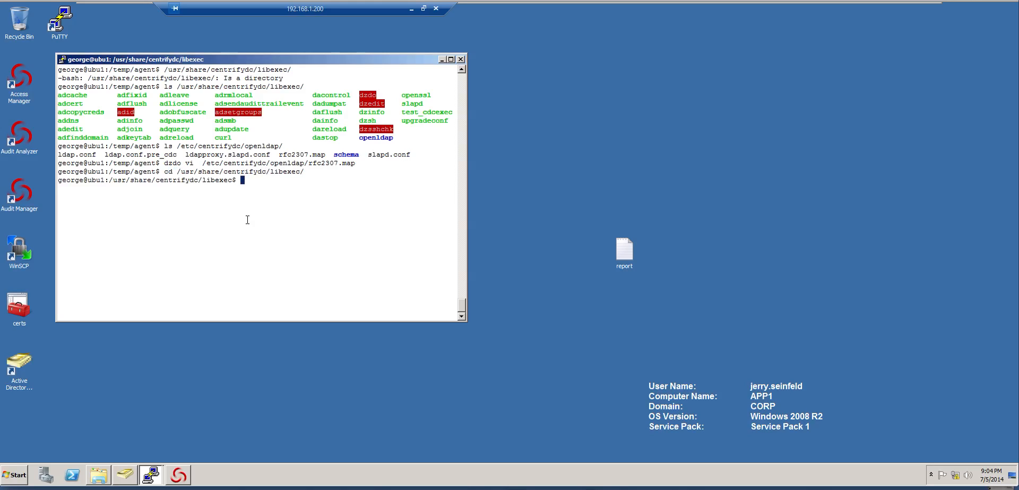
type("ls")
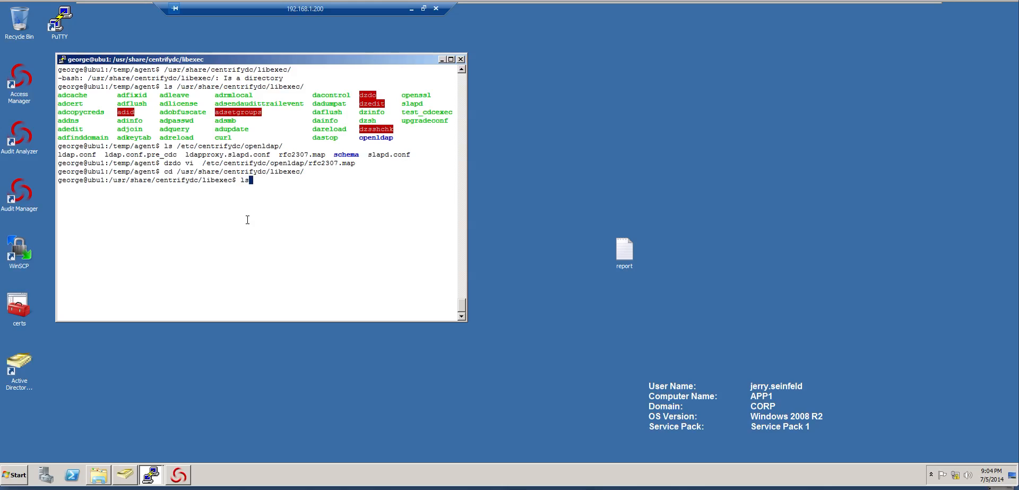
type("d")
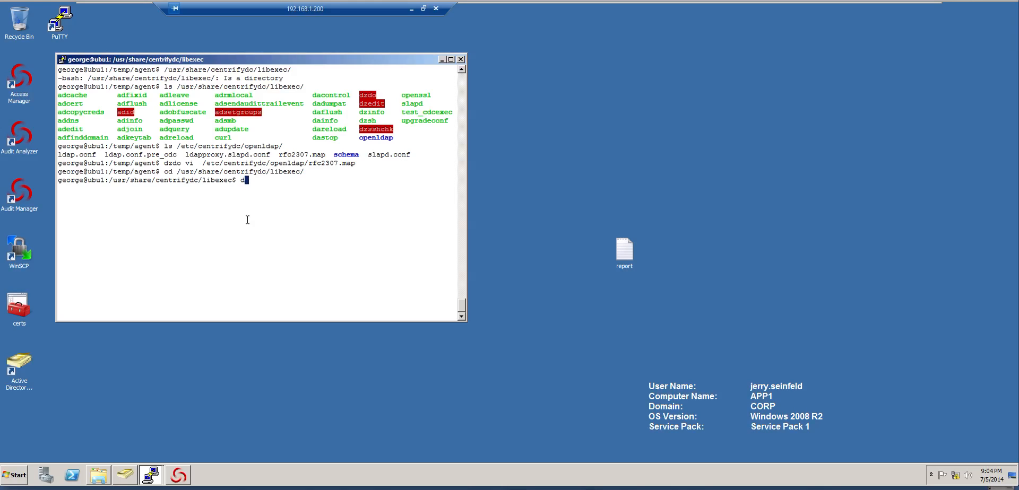
type("zdo ./")
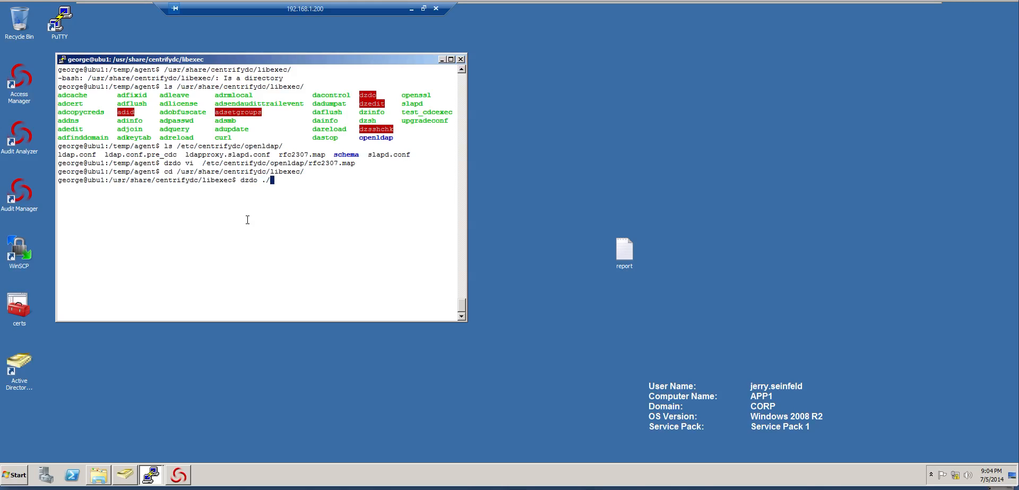
type("slapd")
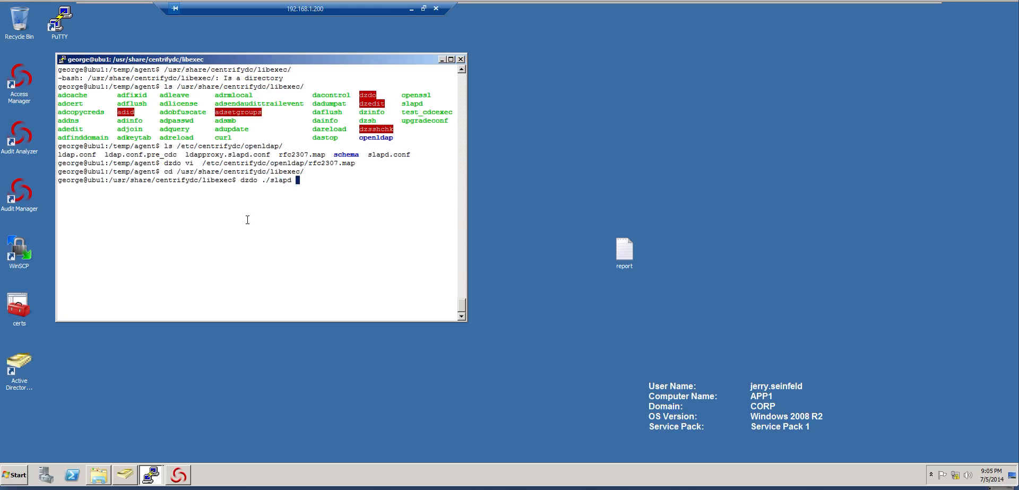
type("-f")
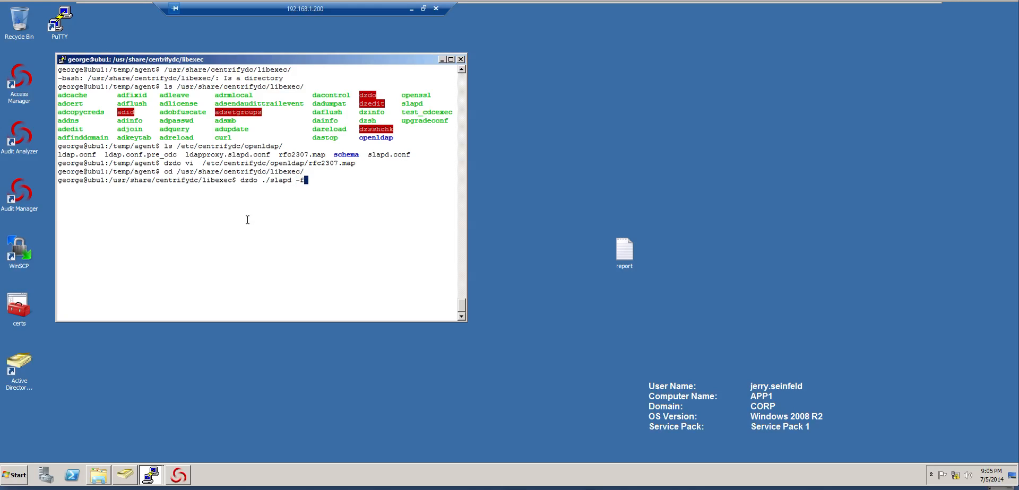
type("/")
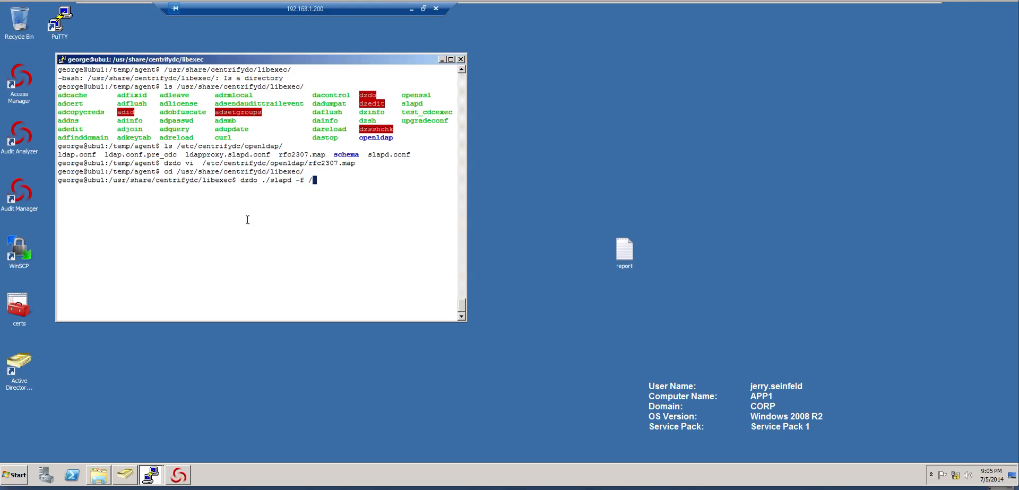
type("etc/centrifydc/o")
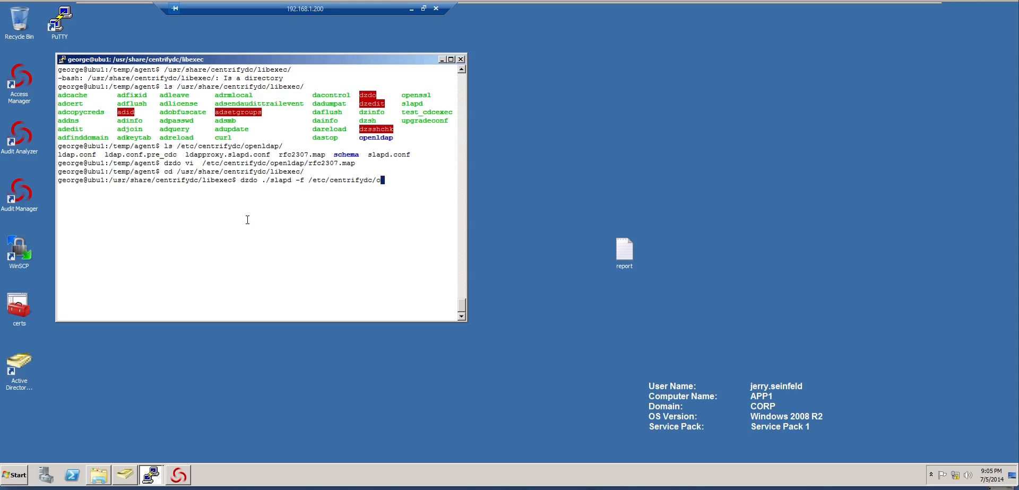
type("penldap/")
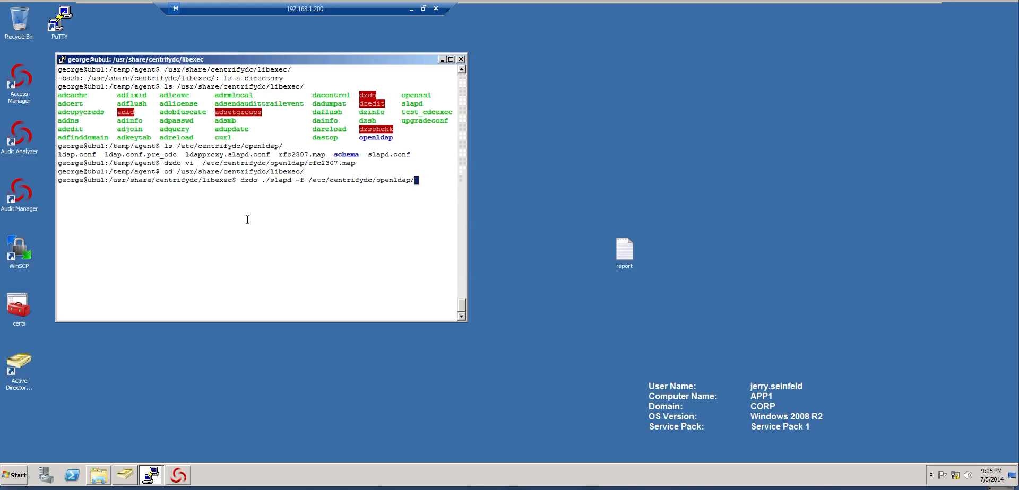
type("ldapproxy.slapd.conf -h")
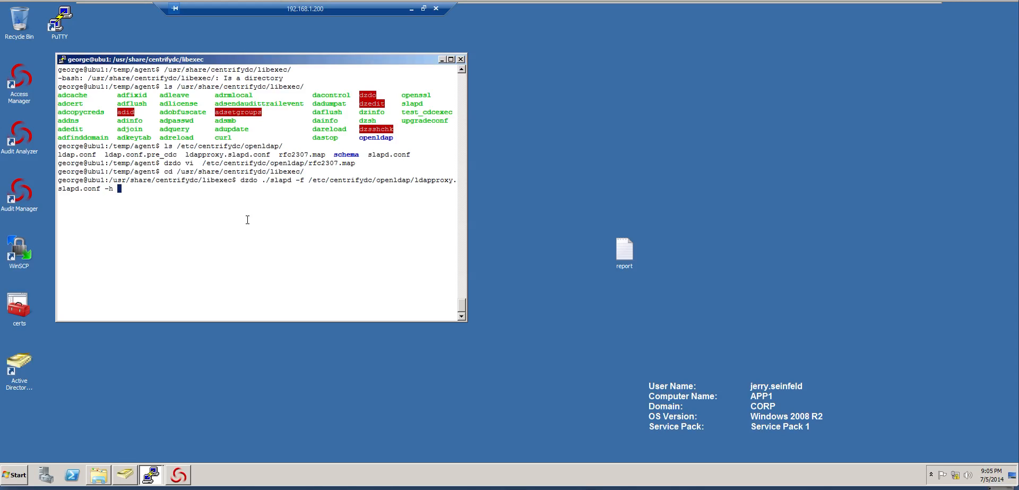
Step: Add the -h ldap://ubu1.corp.contoso.com host, start slapd and clear the terminal
type("ldap://ubu")
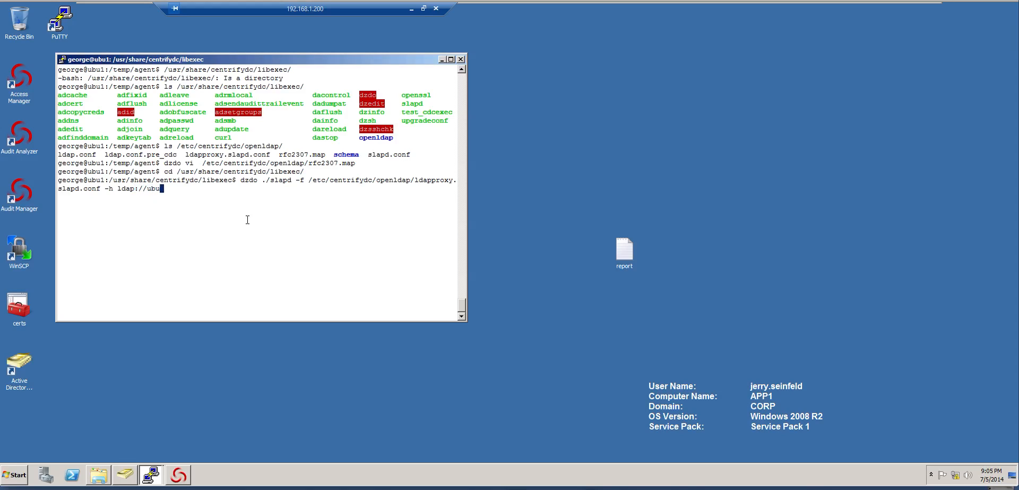
type("1.corp.co")
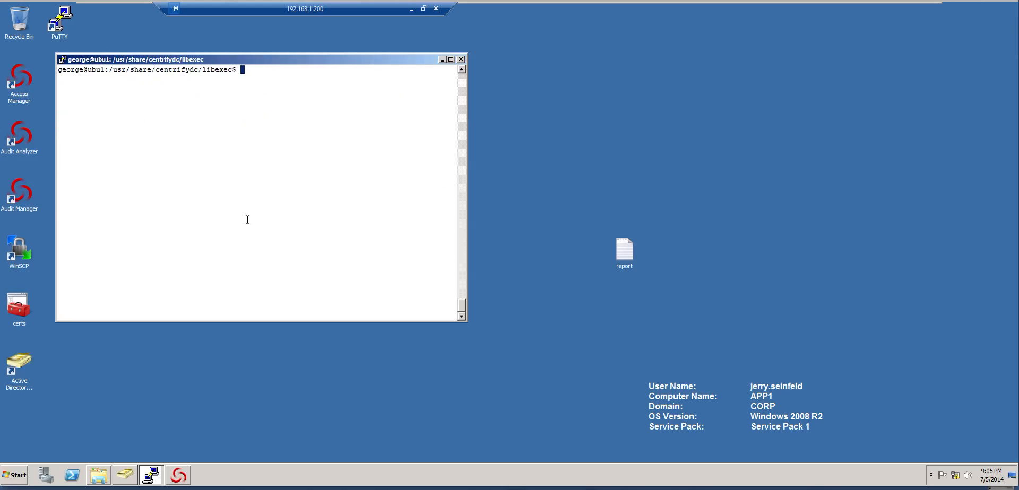
Step: Run ps -ef | grep slapd confirming slapd runs with ldapproxy.slapd.conf, then clear and cd up to centrifydc
type("ps -ef | grep")
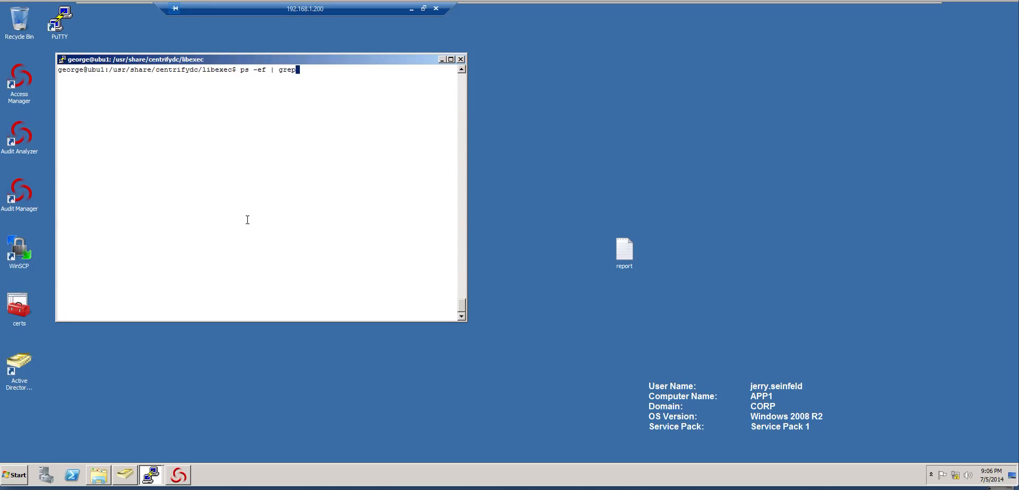
type("slapd")
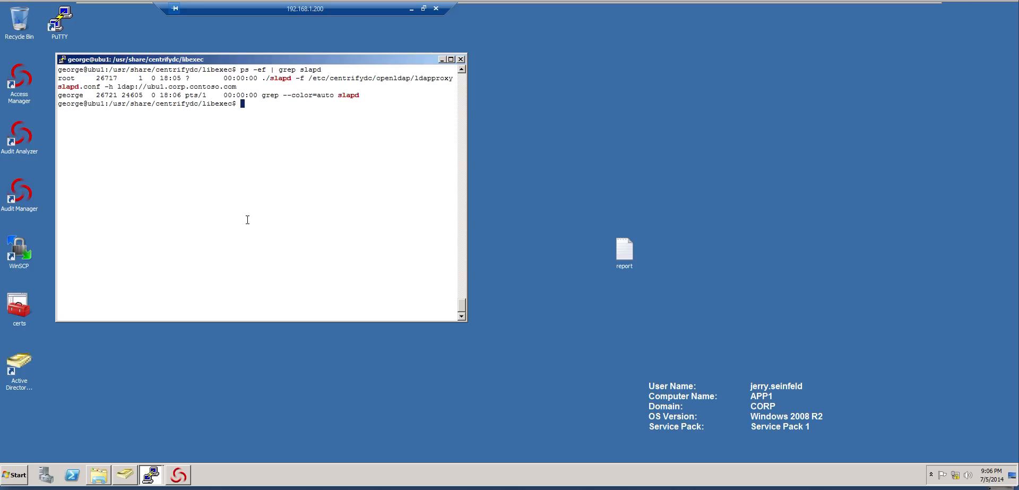
type("cle")
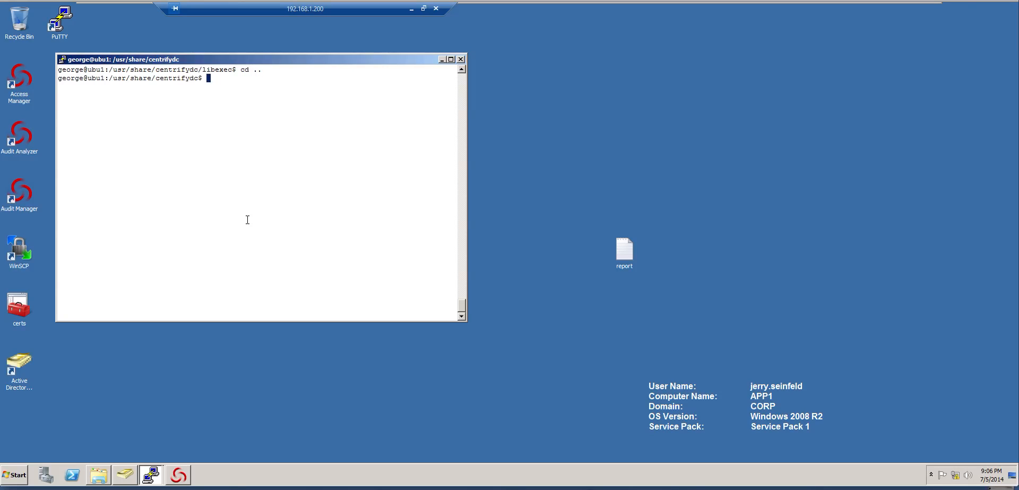
Step: Enter the bin directory, list its tools, and start an ./ldapsearch -x -b command
type("cd bin")
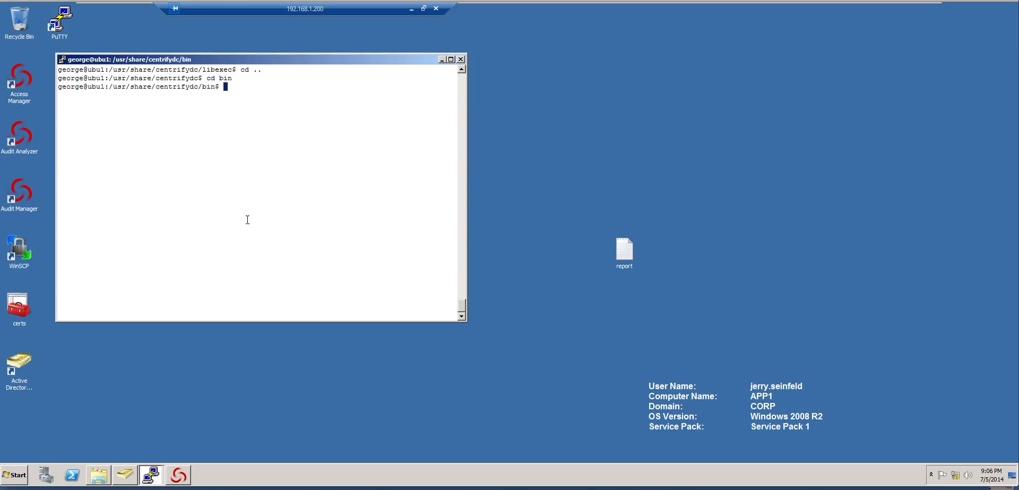
mouse_move(919, 210)
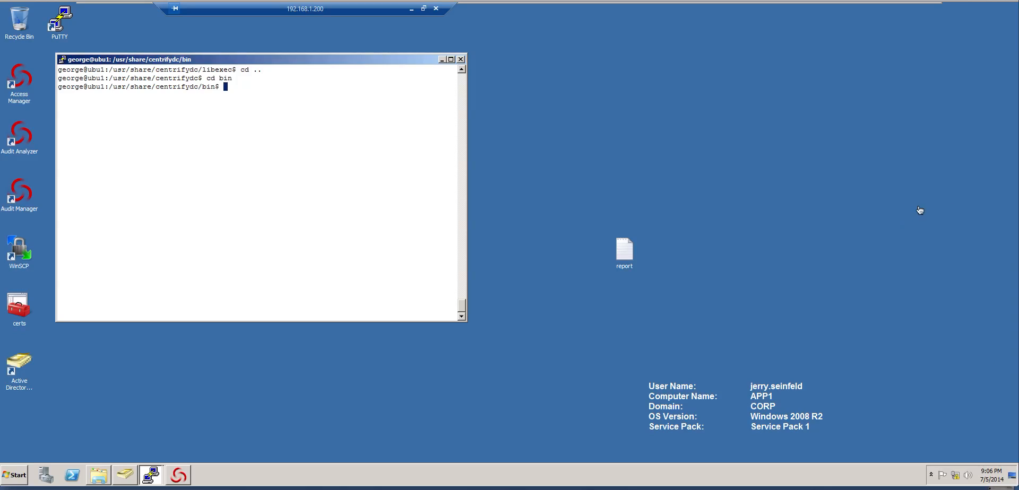
mouse_move(942, 217)
type("ls")
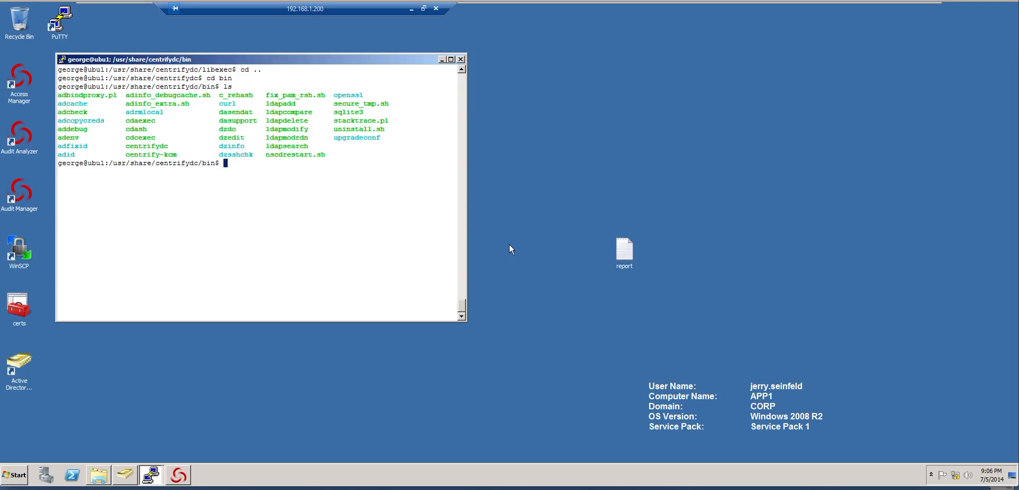
type("./")
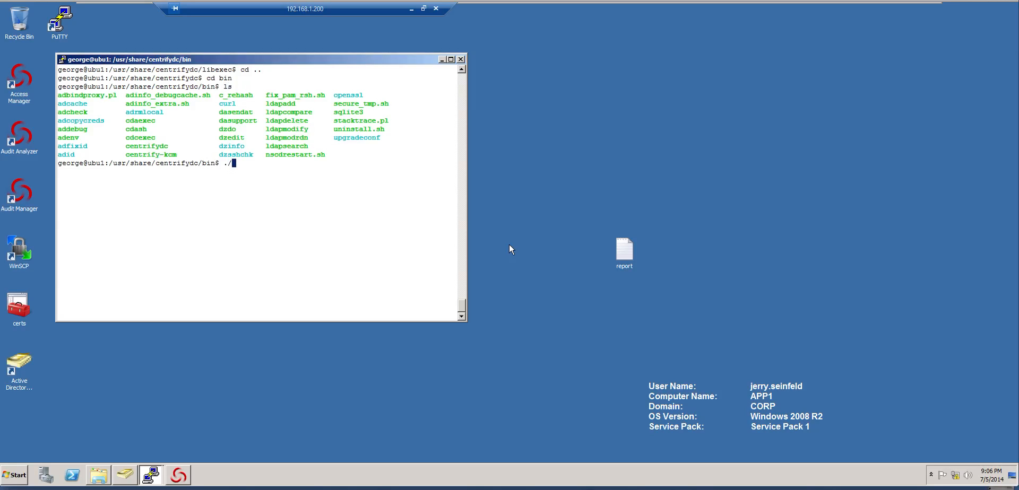
type("ldapse")
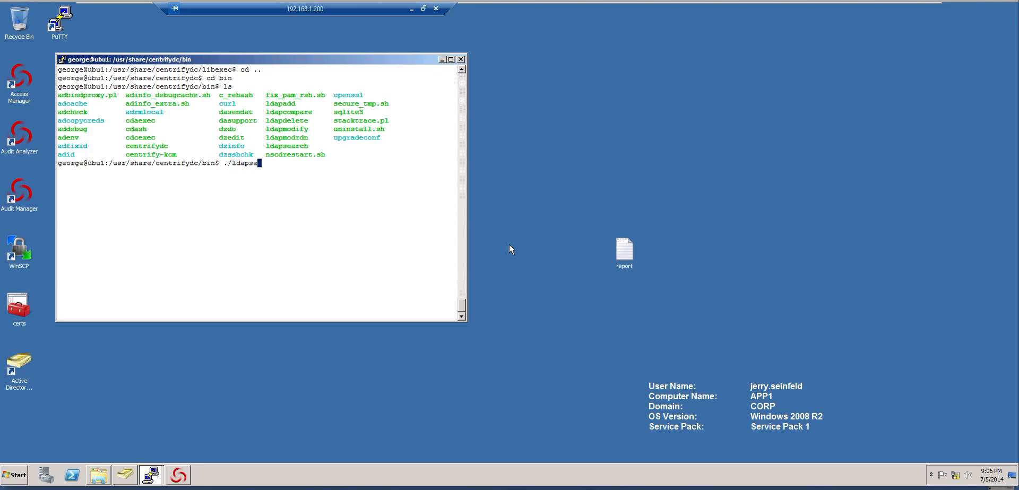
type("arch")
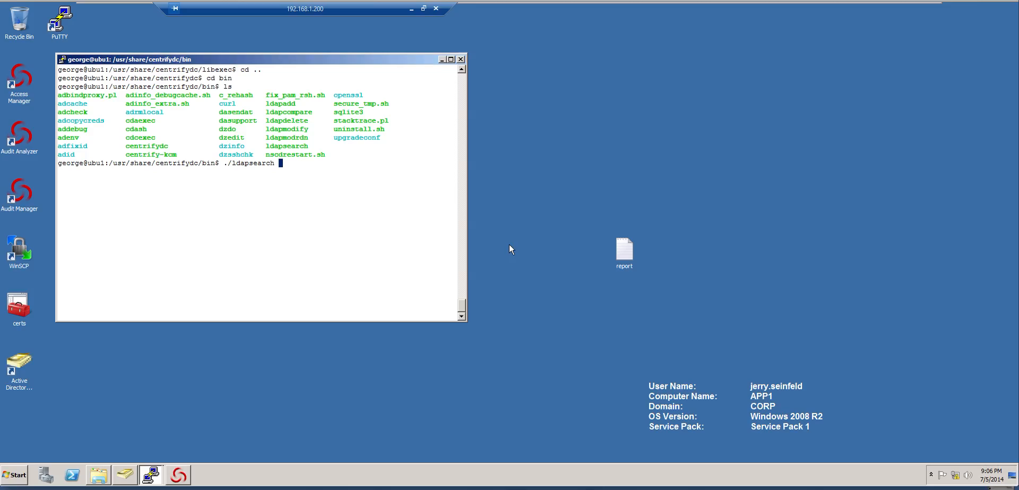
type("-x -b")
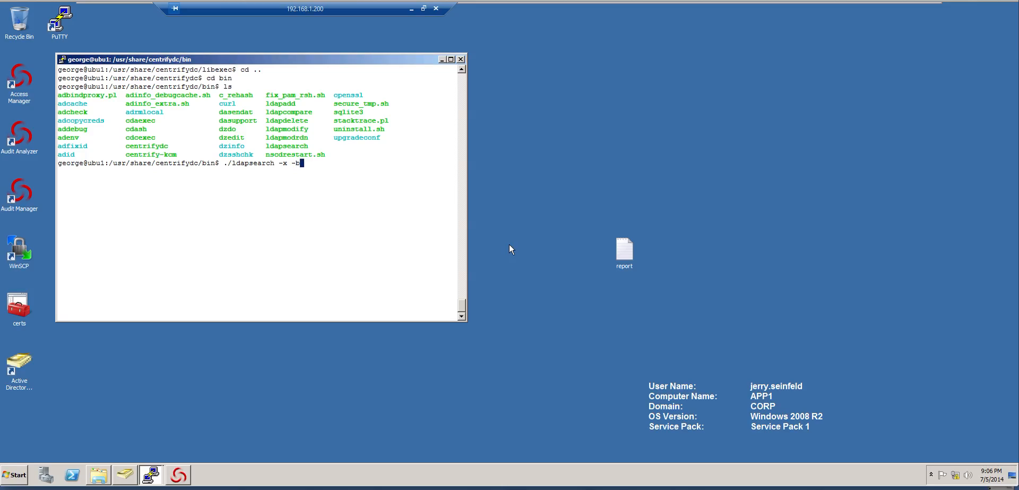
mouse_move(514, 248)
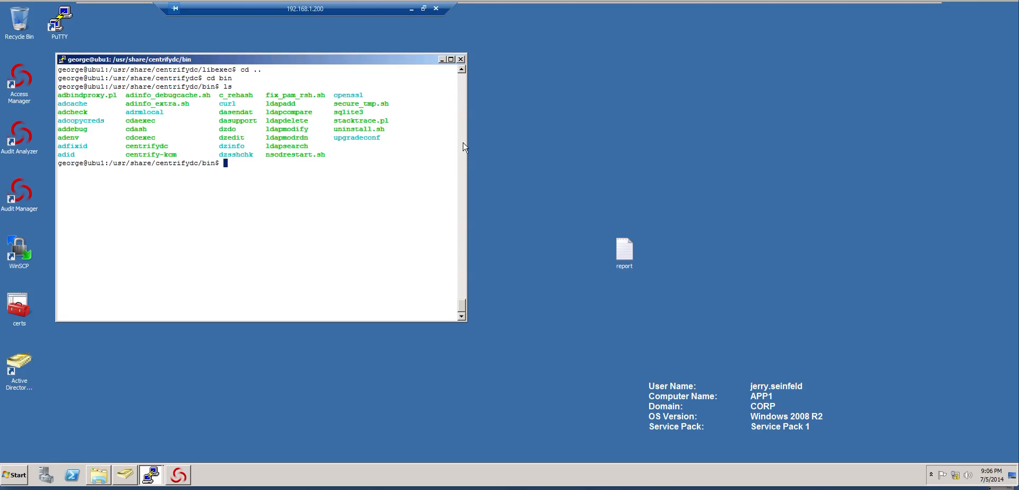
Step: Find the earlier ldapsearch via history | grep ldap and rerun it as !157, returning NETAPP1 with result Success
type("history |")
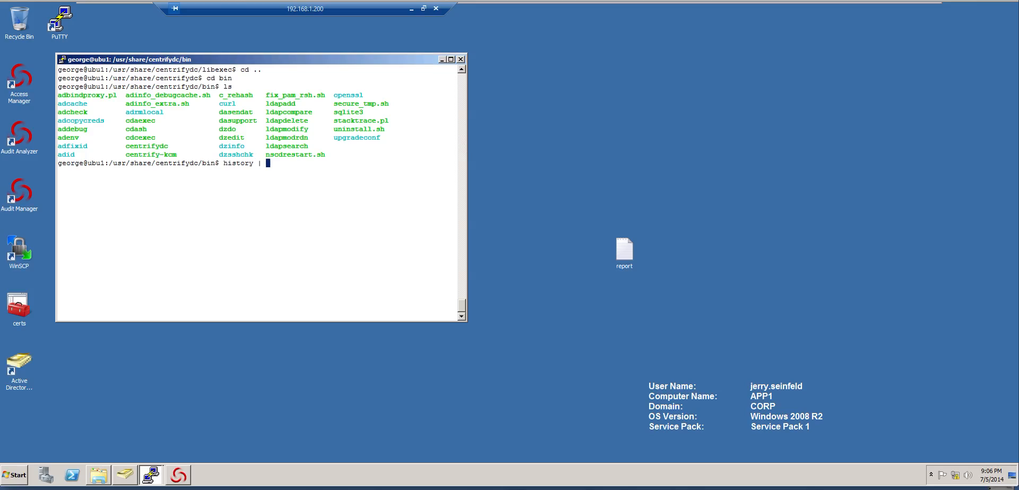
type("grep ldapsearch")
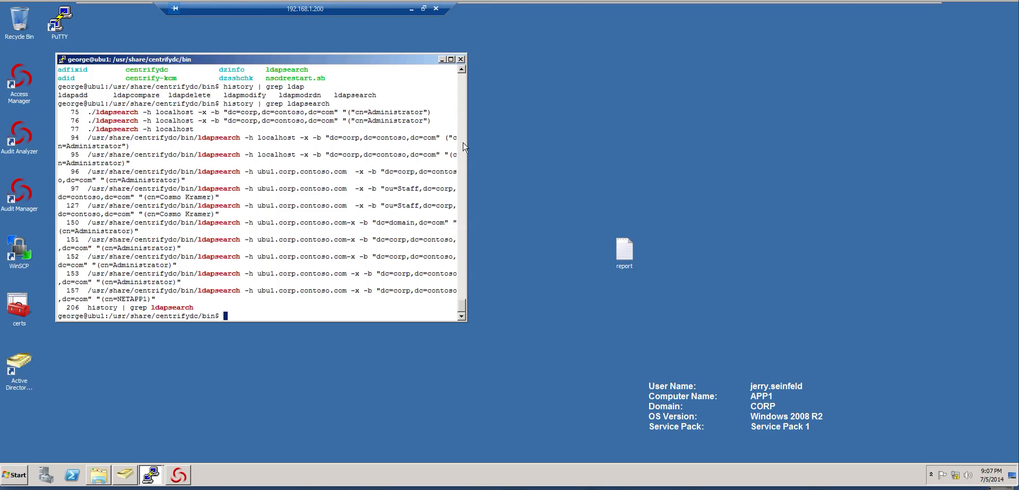
type("!1")
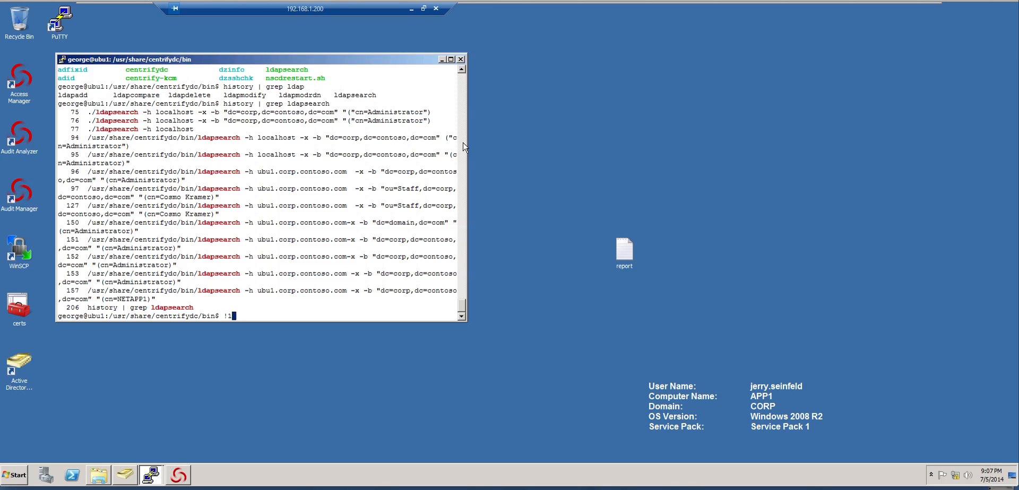
type("57")
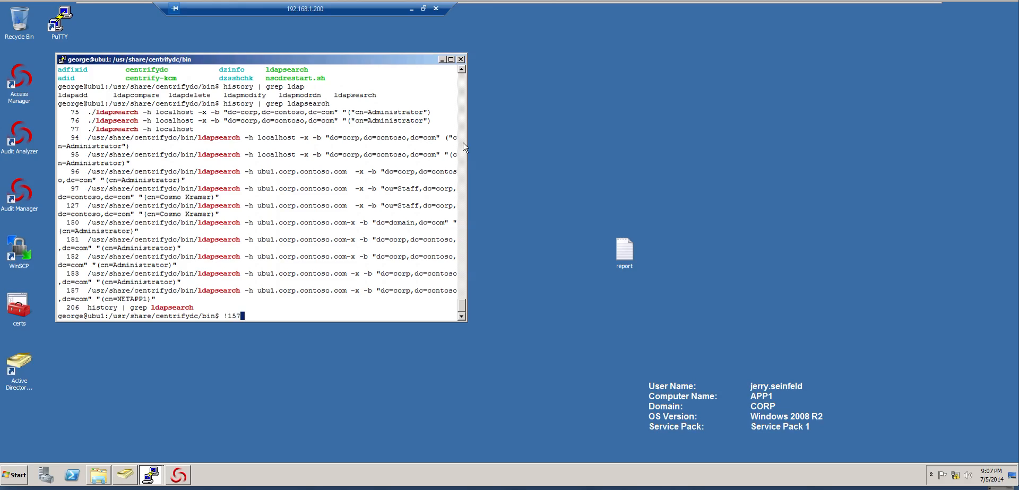
key("Return")
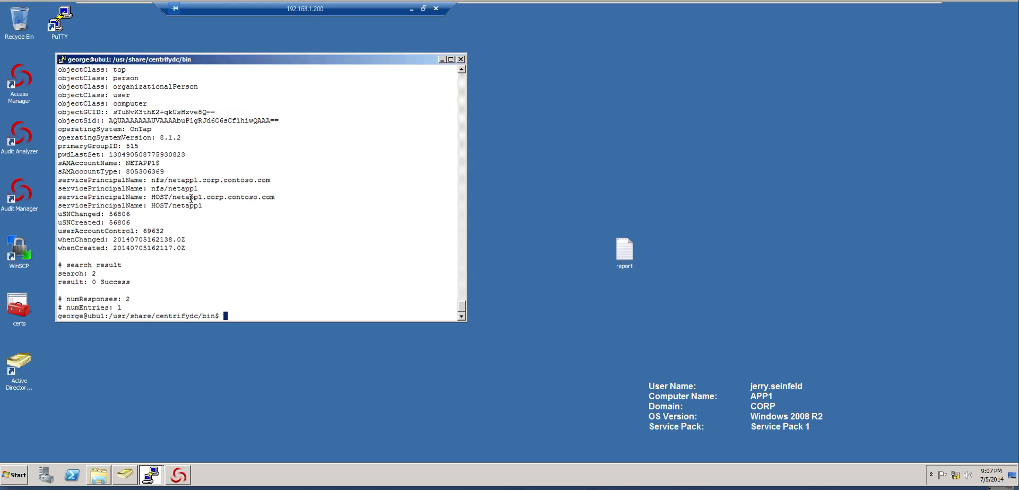
mouse_move(577, 183)
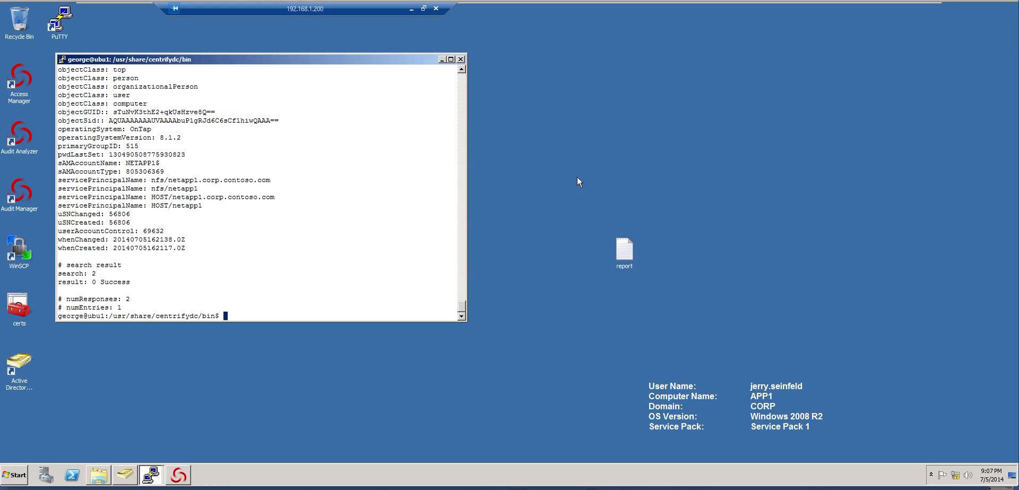